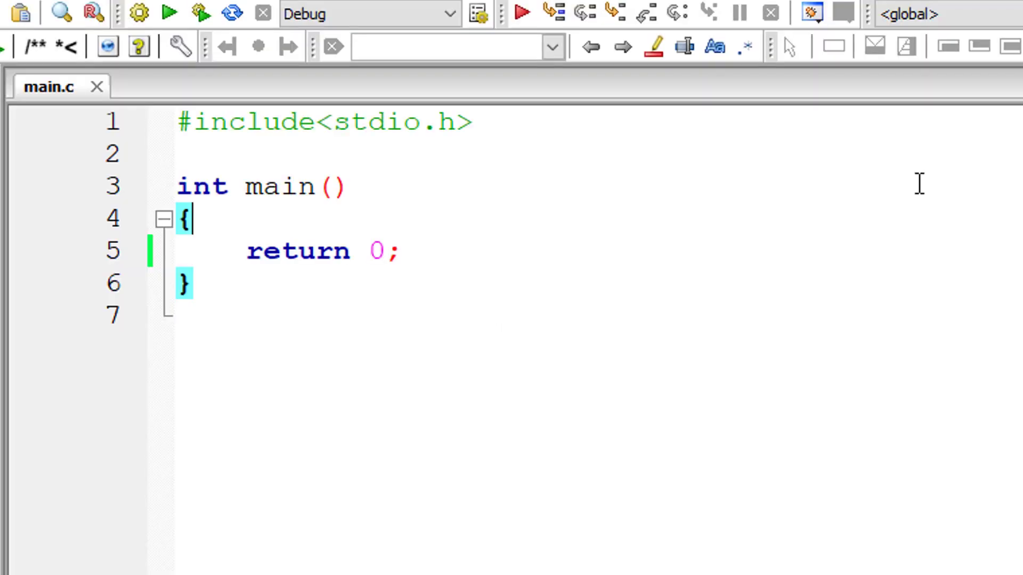
# Step: Declare 'int count;' and write the loop 'for(count = 0; count <= 255; count++)' in main
pyautogui.write('int count;')
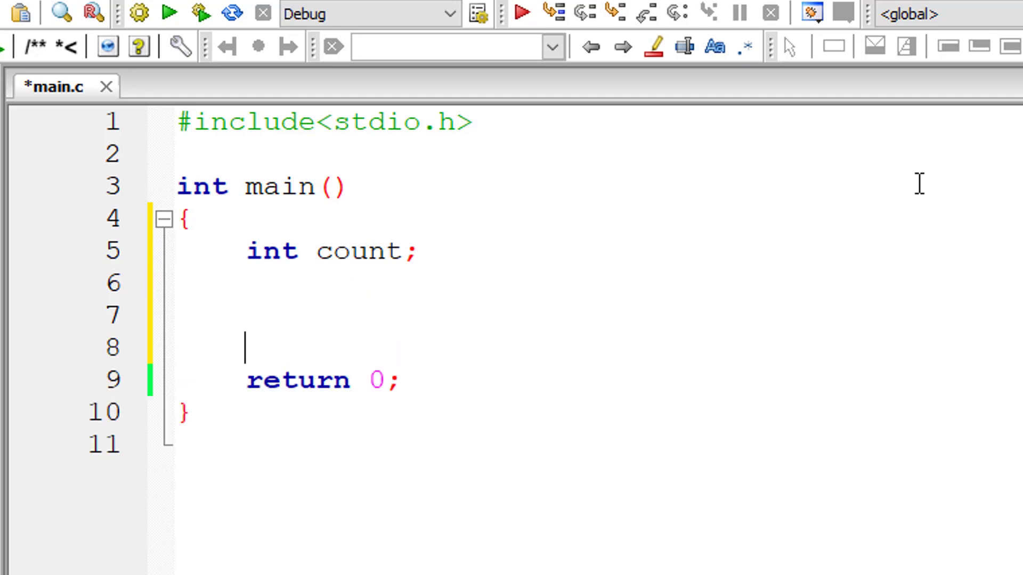
pyautogui.write('for(co')
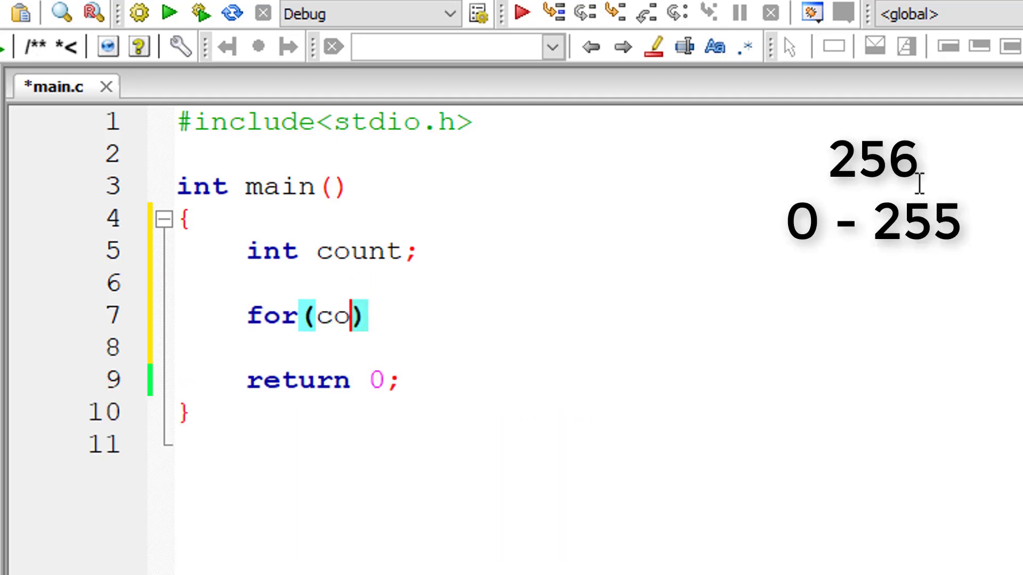
pyautogui.write('unt = 0; count')
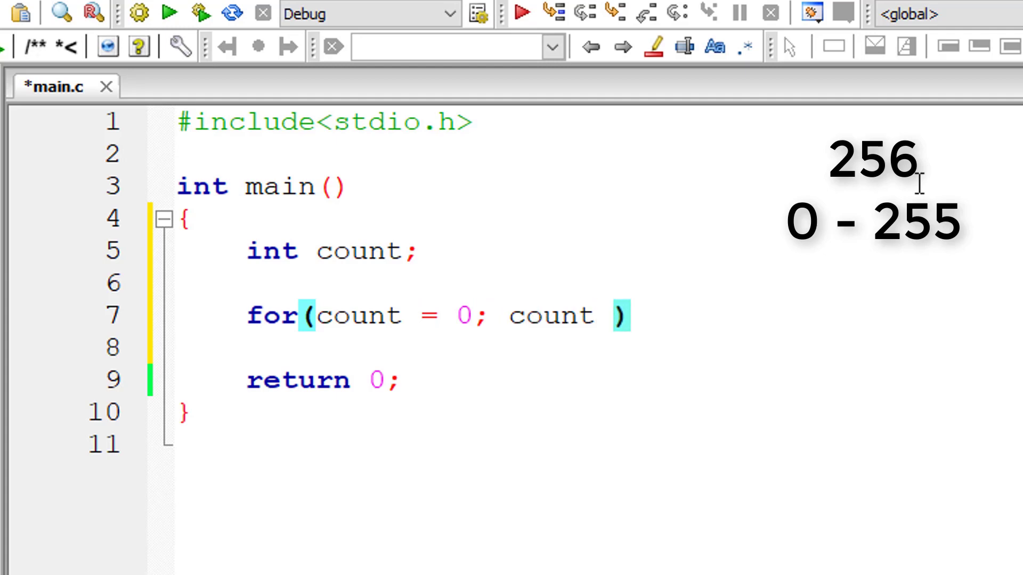
pyautogui.write('<= 255')
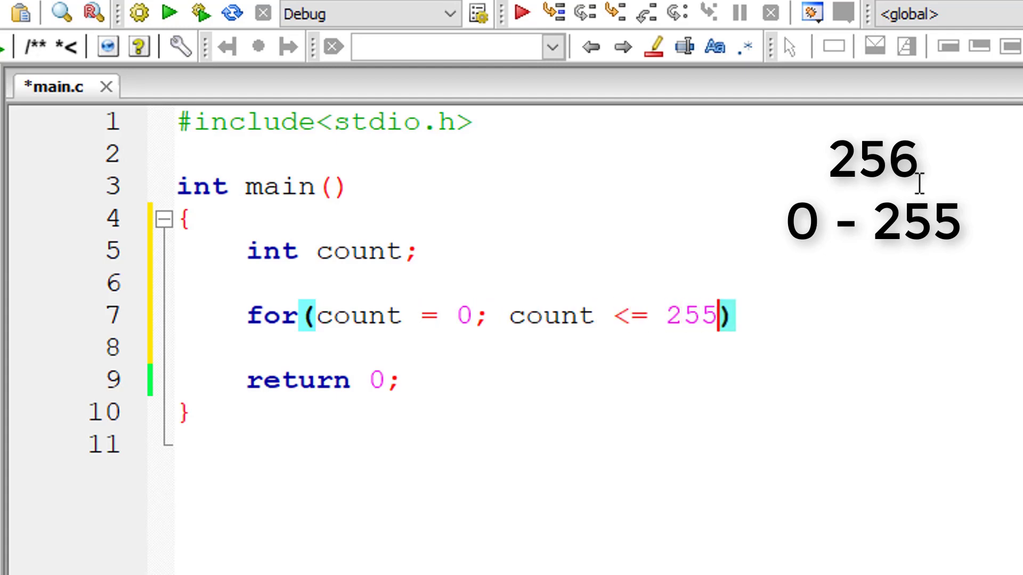
pyautogui.write('; co')
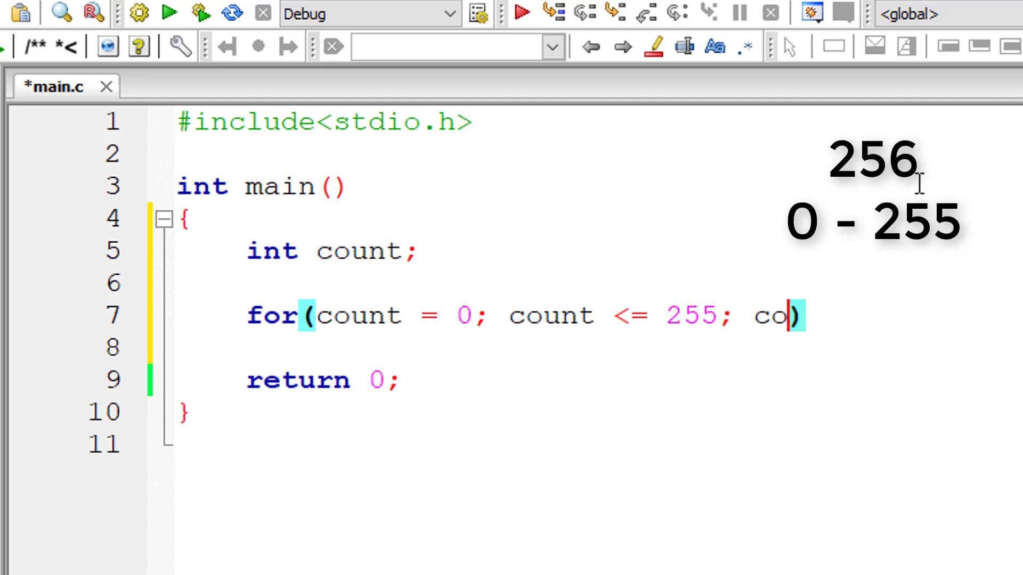
pyautogui.write('unt++')
pyautogui.write('p')
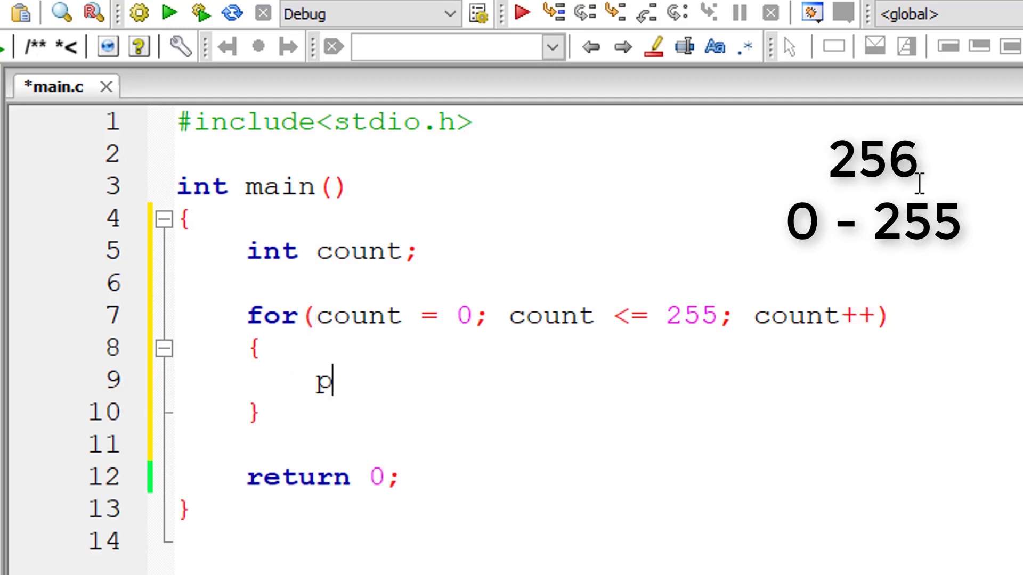
# Step: Add printf("ASCII value of %c is %d\n", count, count); inside the loop body
pyautogui.write('rintf("")')
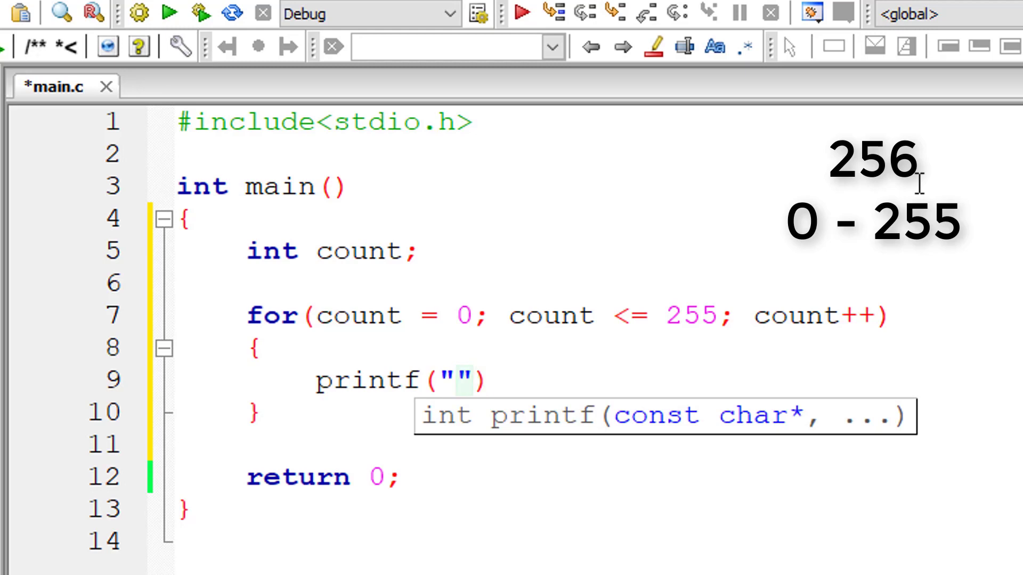
pyautogui.write('ASC')
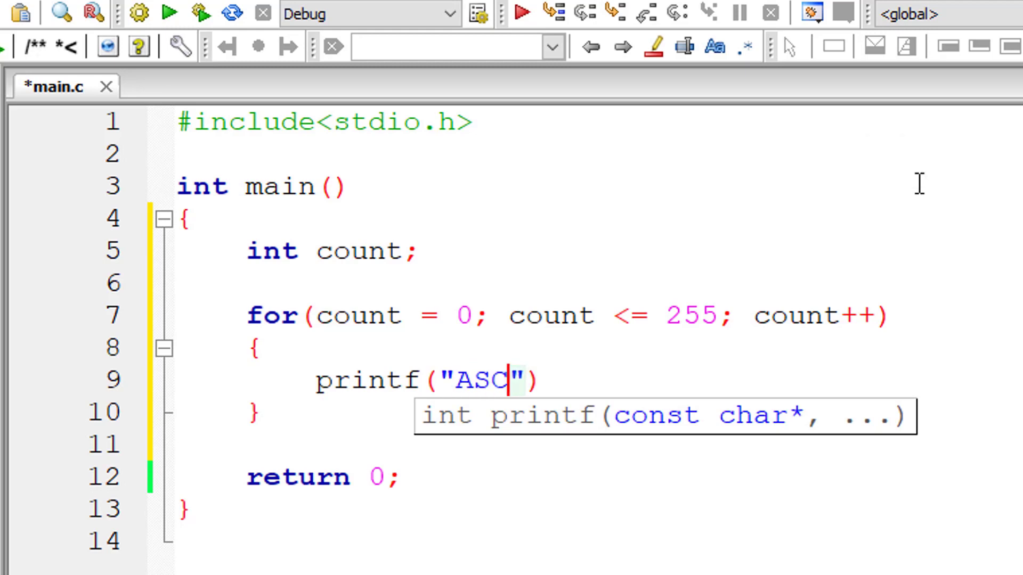
pyautogui.write('II valu')
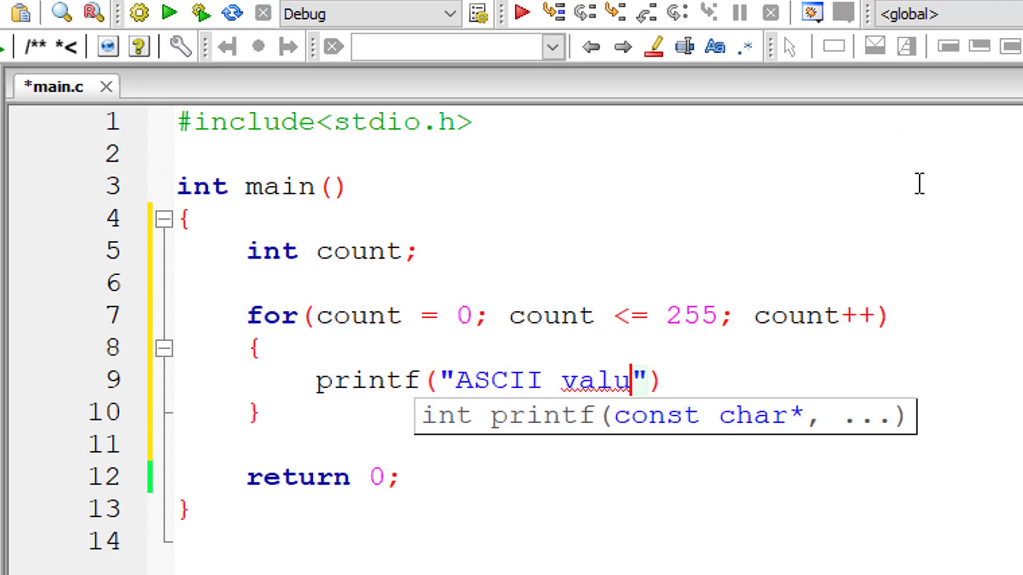
pyautogui.write('e of')
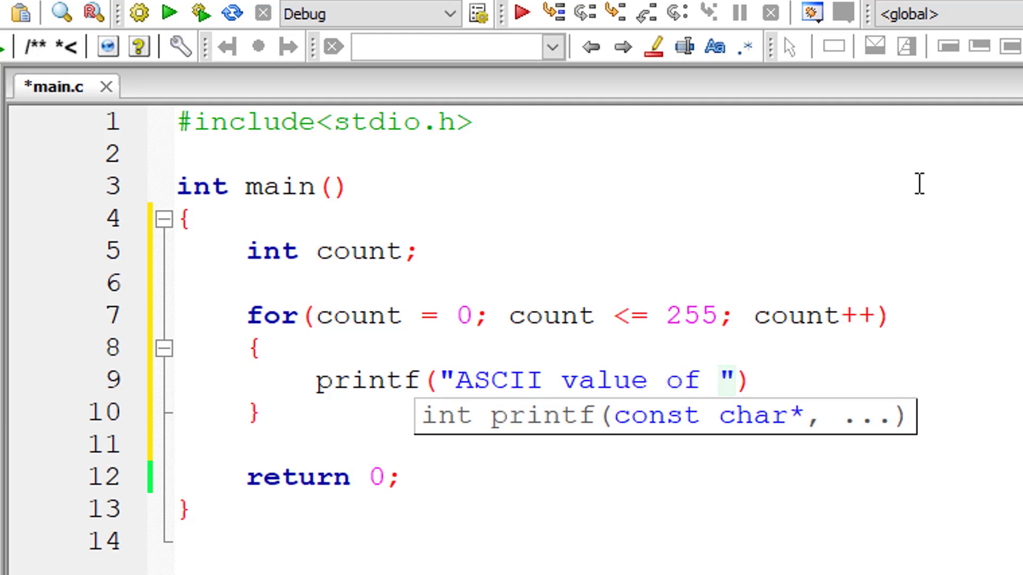
pyautogui.write('%c is')
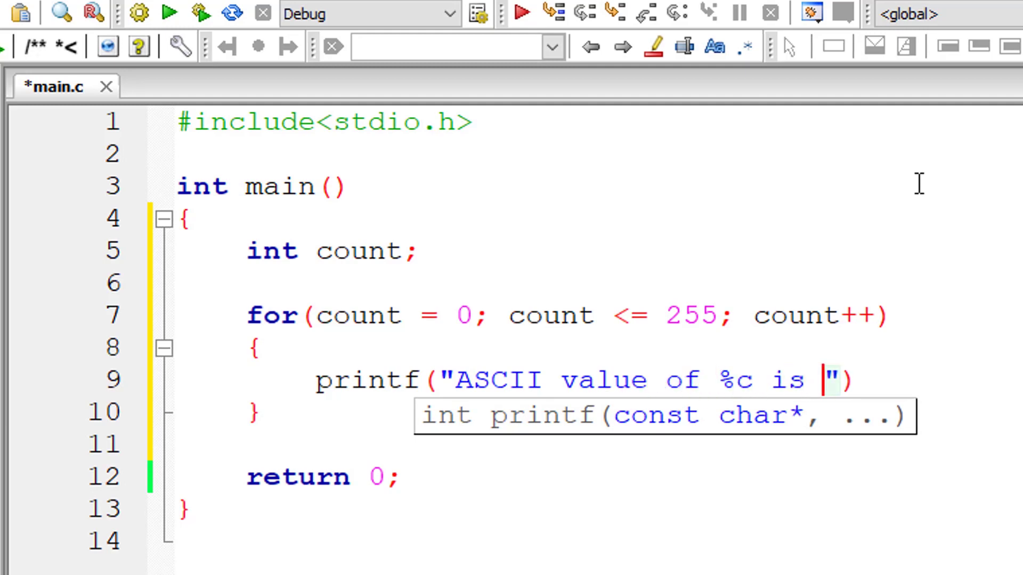
pyautogui.write('%d\\n')
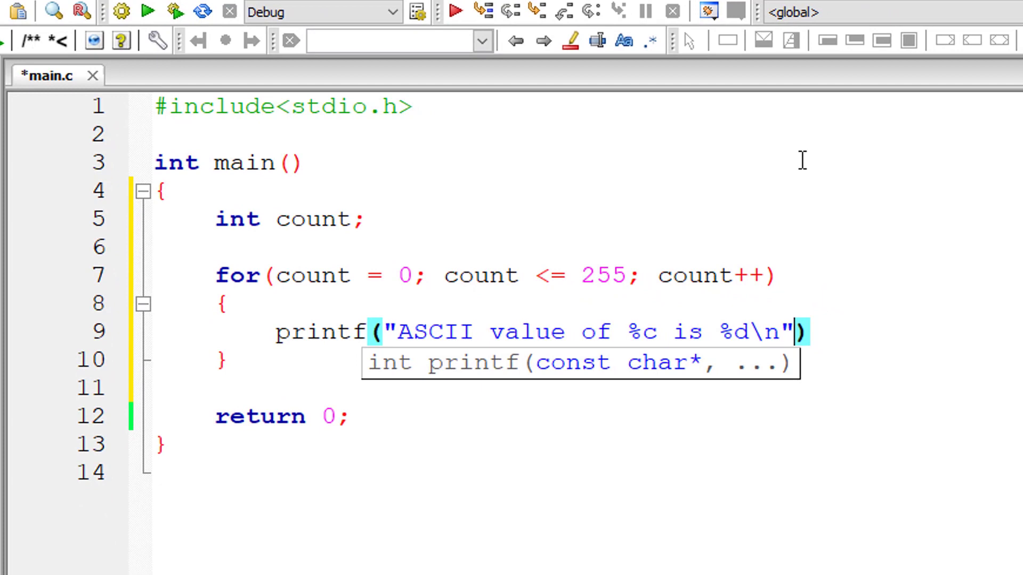
pyautogui.write(', count, cou')
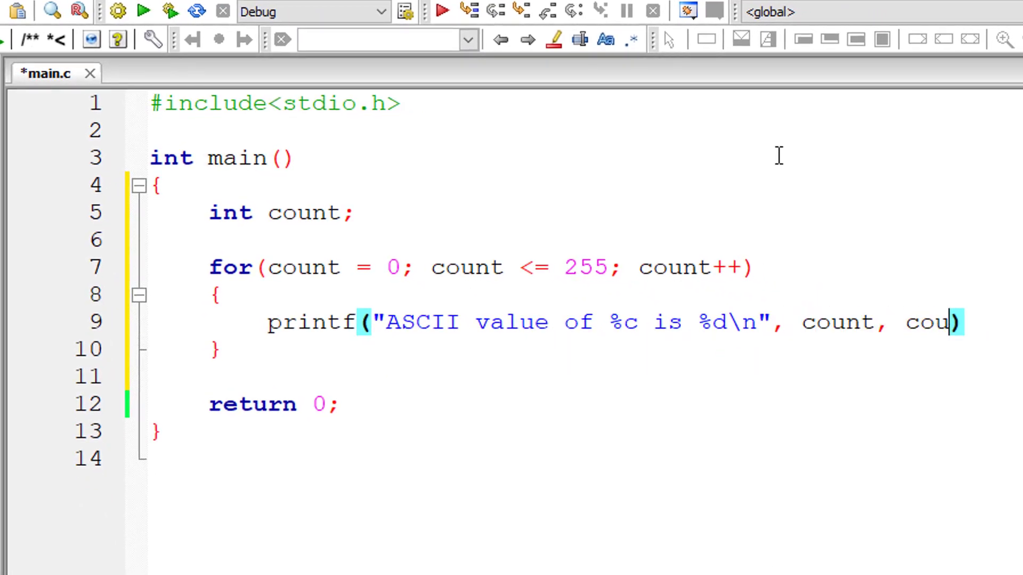
pyautogui.write('nt);')
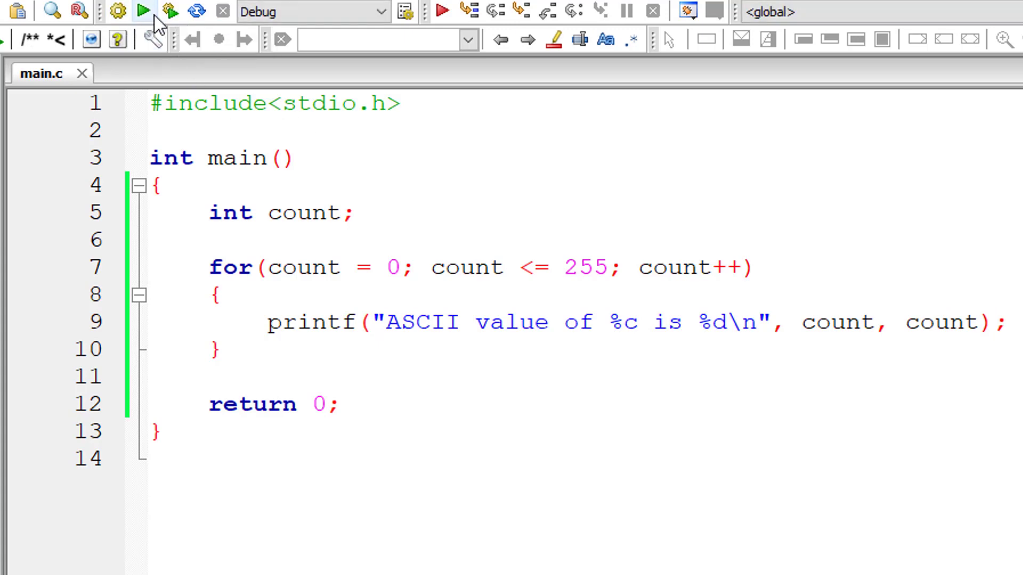
# Step: Build and run the program, then scroll the console listing ASCII values
pyautogui.click(144, 11)
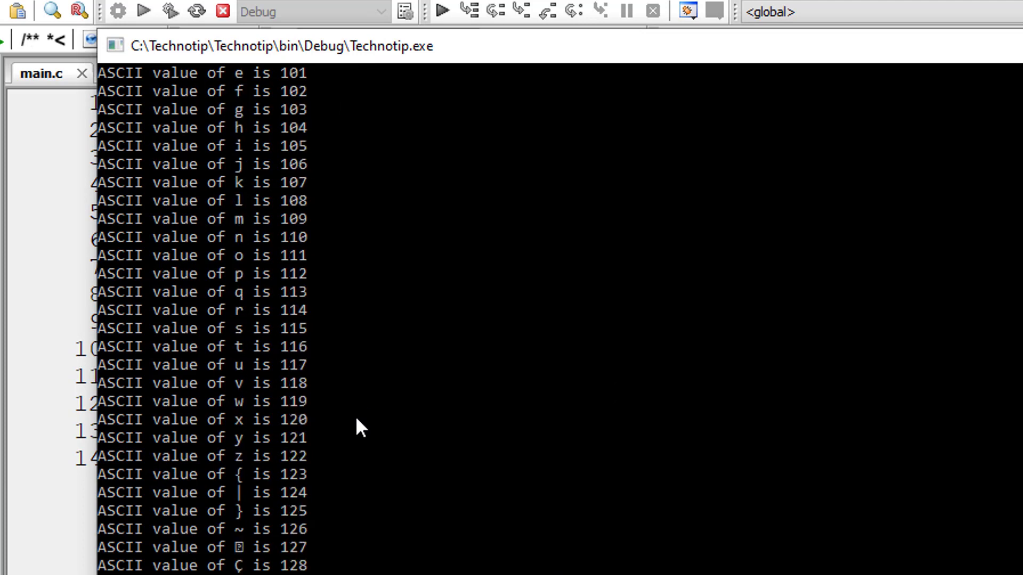
pyautogui.moveTo(314, 450)
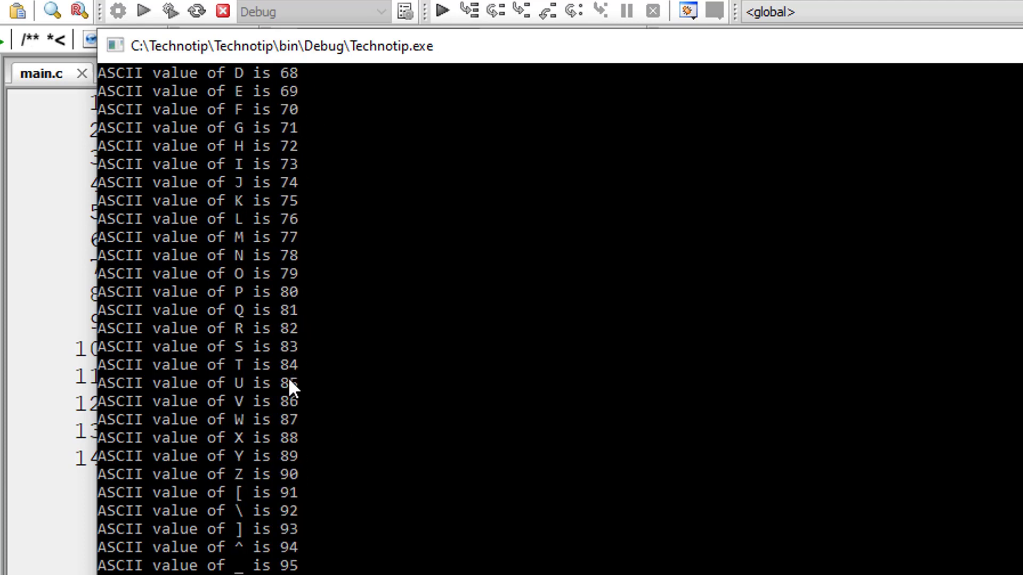
pyautogui.moveTo(307, 482)
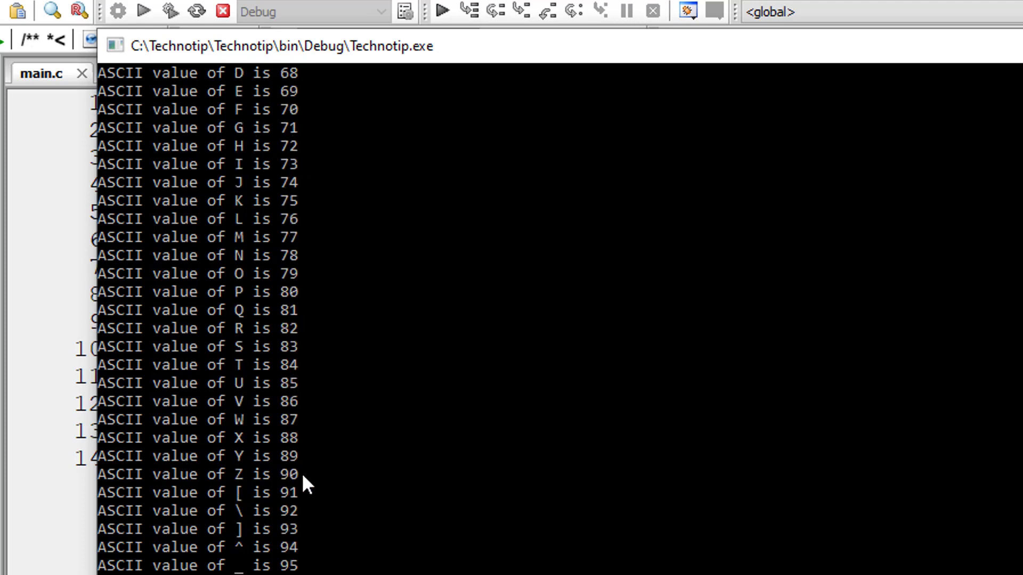
pyautogui.scroll(3)
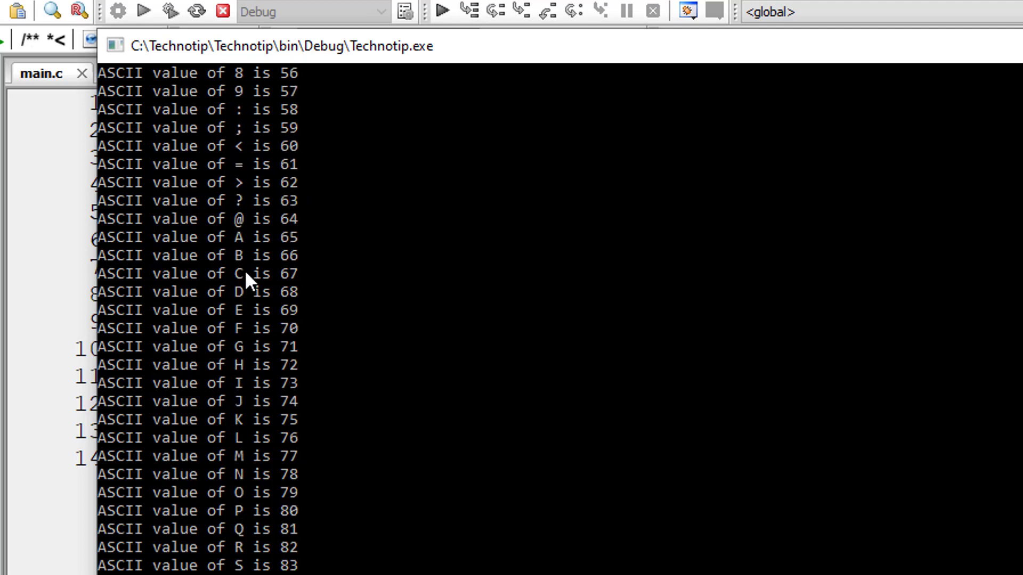